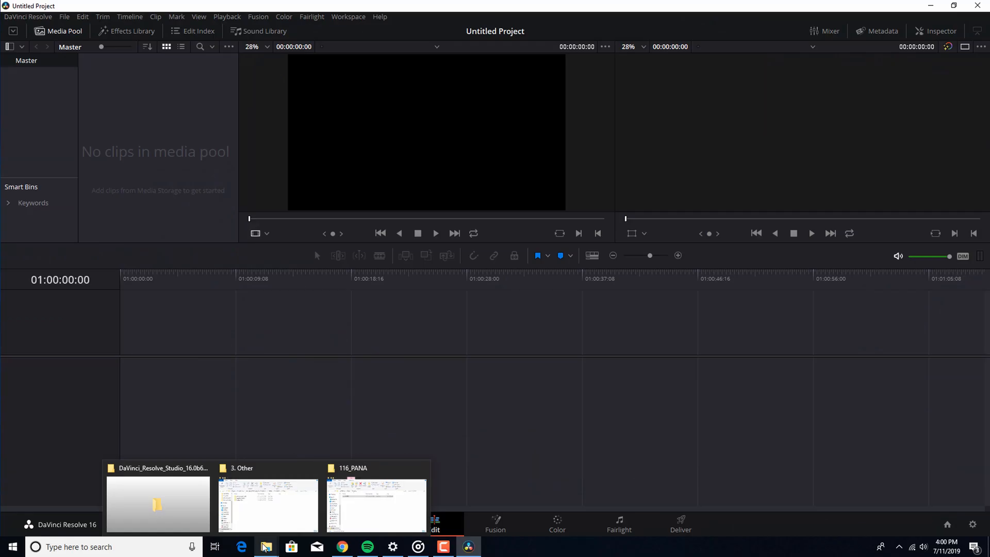
Step: Import MVI_7839, P1166001 and ZOOM0003 from the footage folder into the Media Pool
click(265, 547)
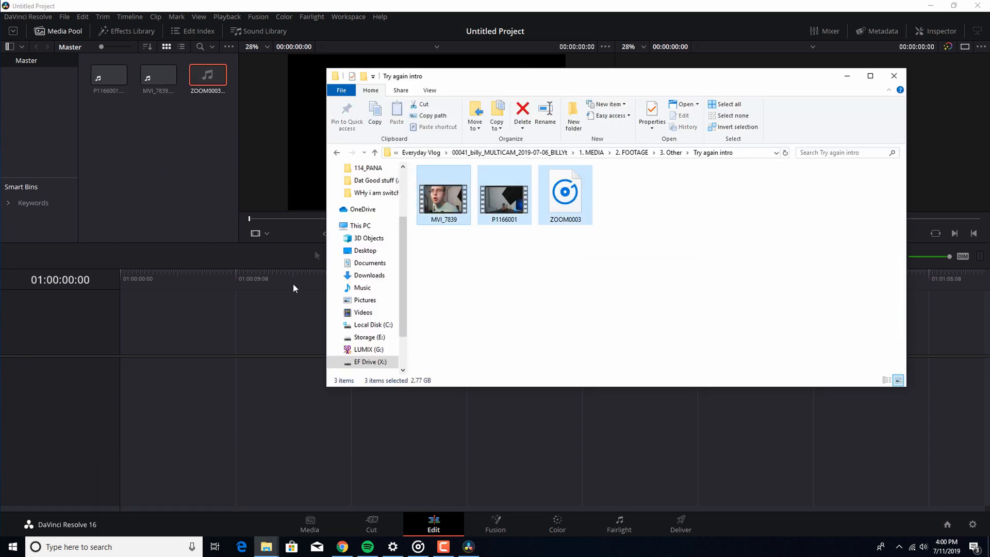
click(894, 76)
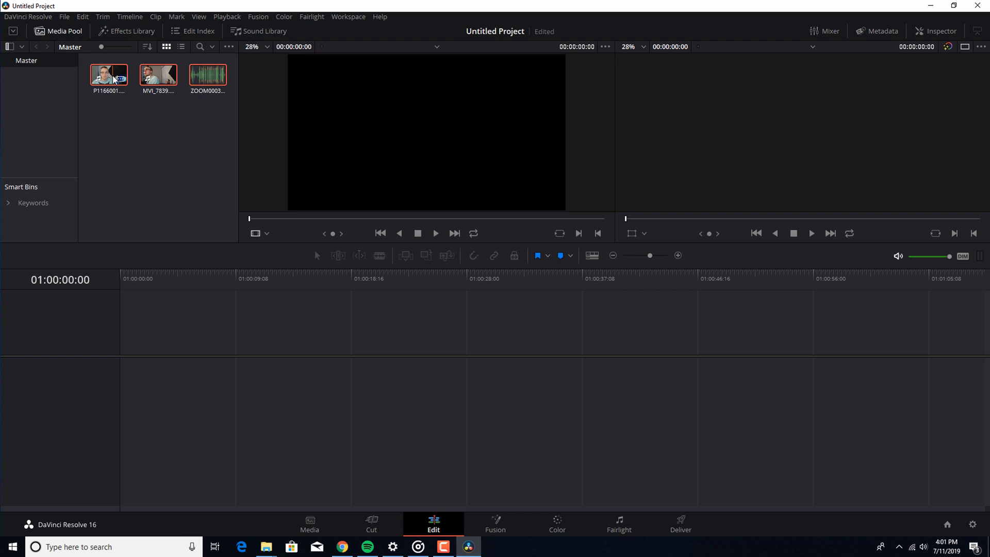
mouse_move(180, 87)
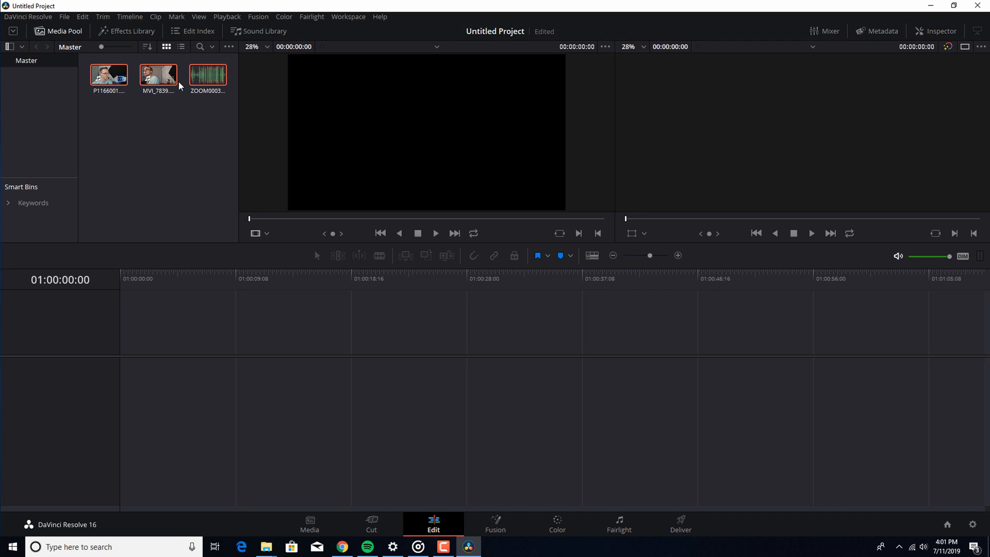
Step: Create a Multicam clip from the selected clips at 24 fps with Angle Sync set to Sound
right_click(158, 74)
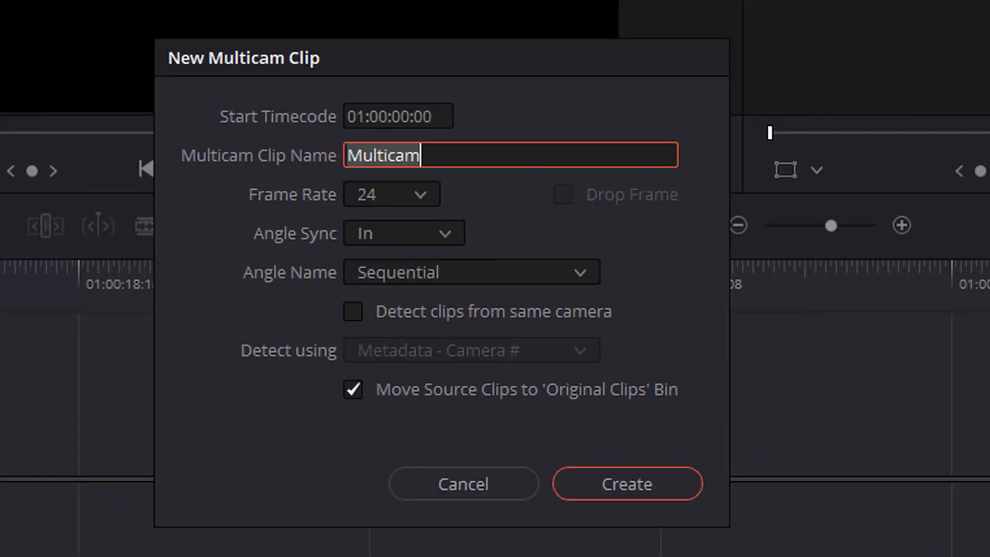
mouse_move(472, 70)
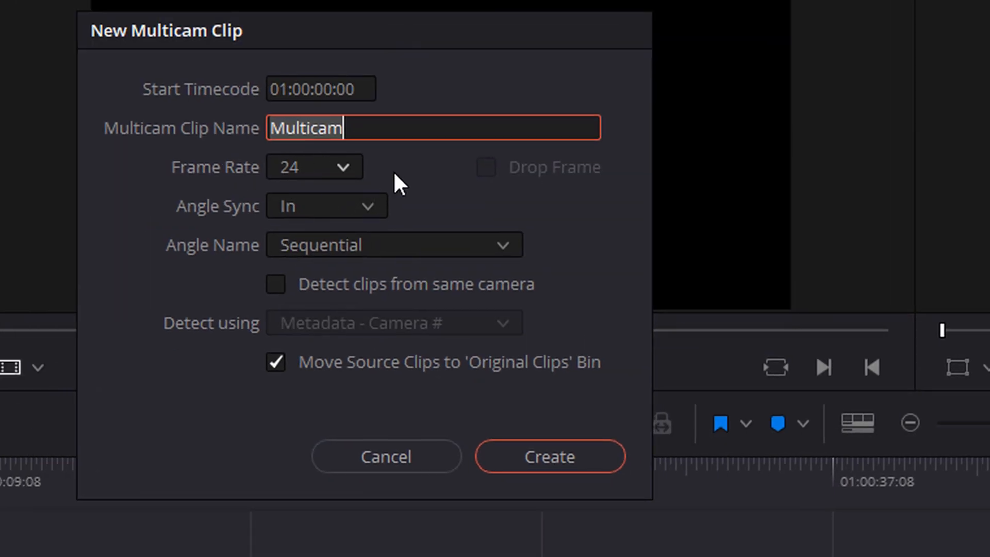
mouse_move(319, 174)
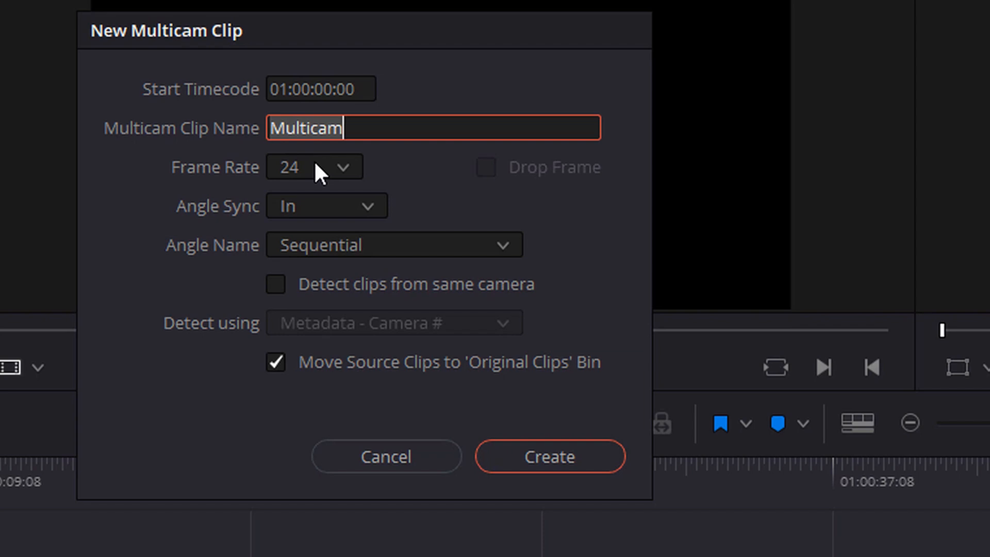
click(314, 166)
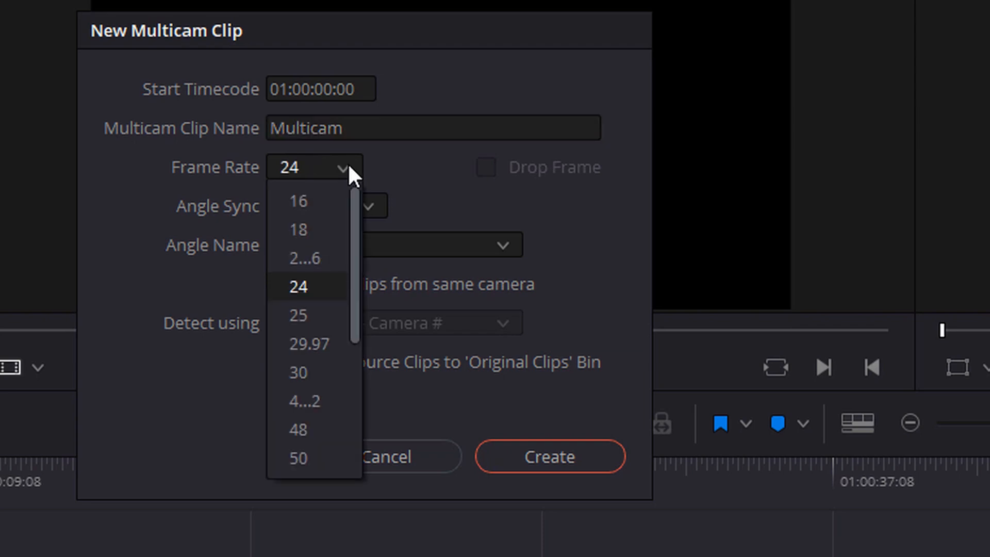
scroll(down, 3)
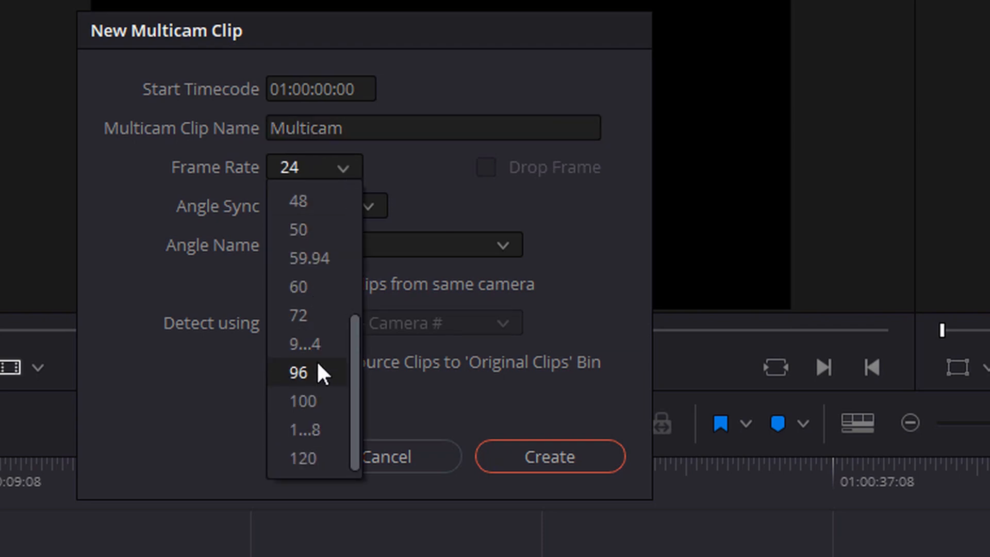
mouse_move(344, 174)
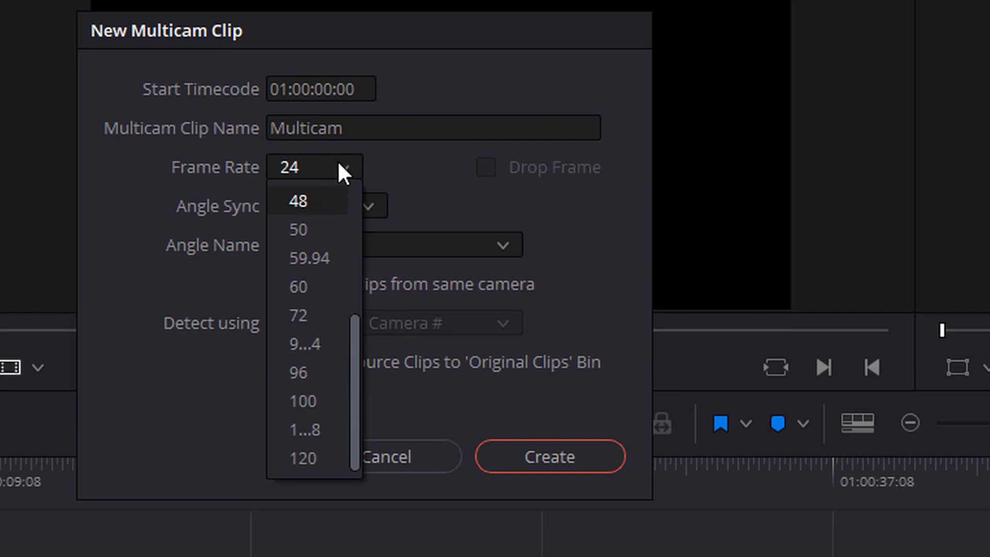
click(287, 167)
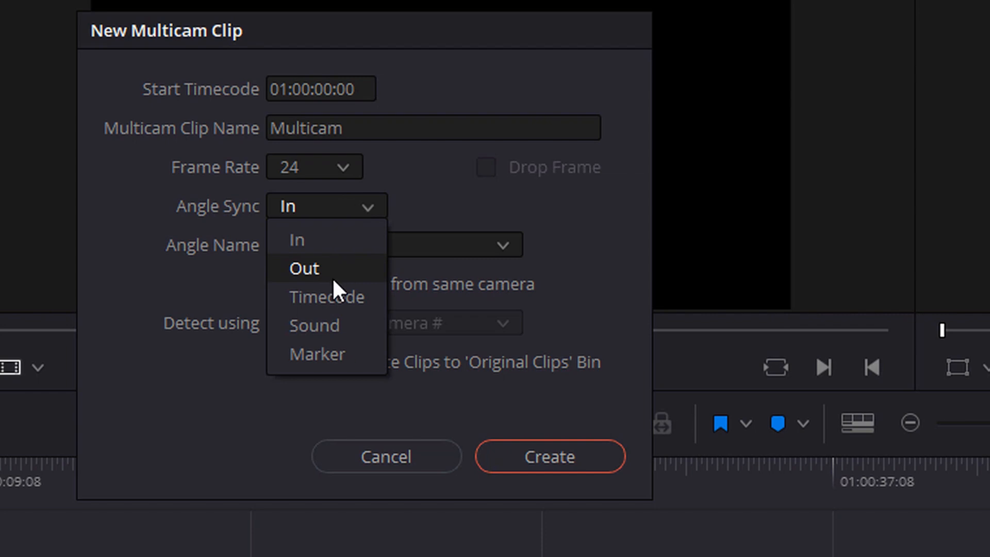
mouse_move(314, 325)
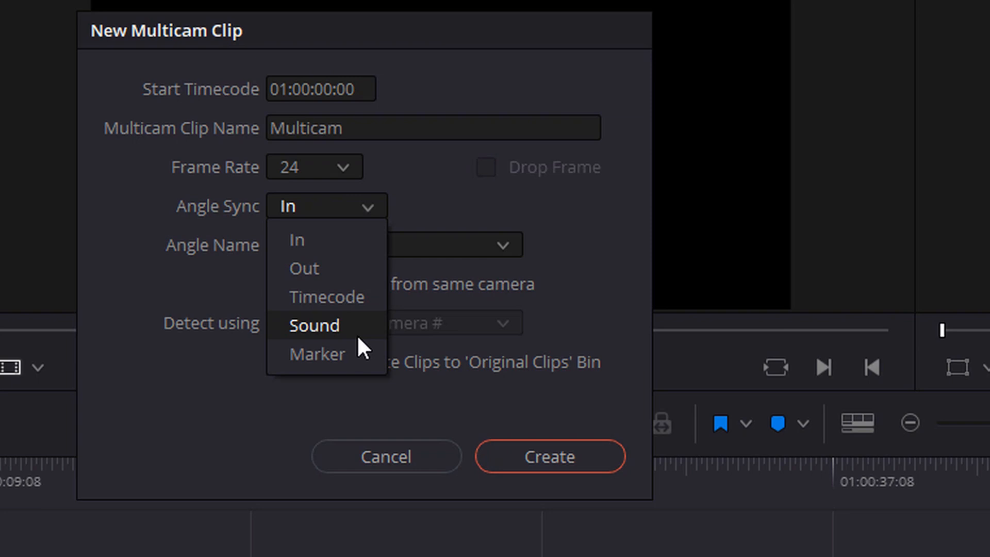
click(315, 325)
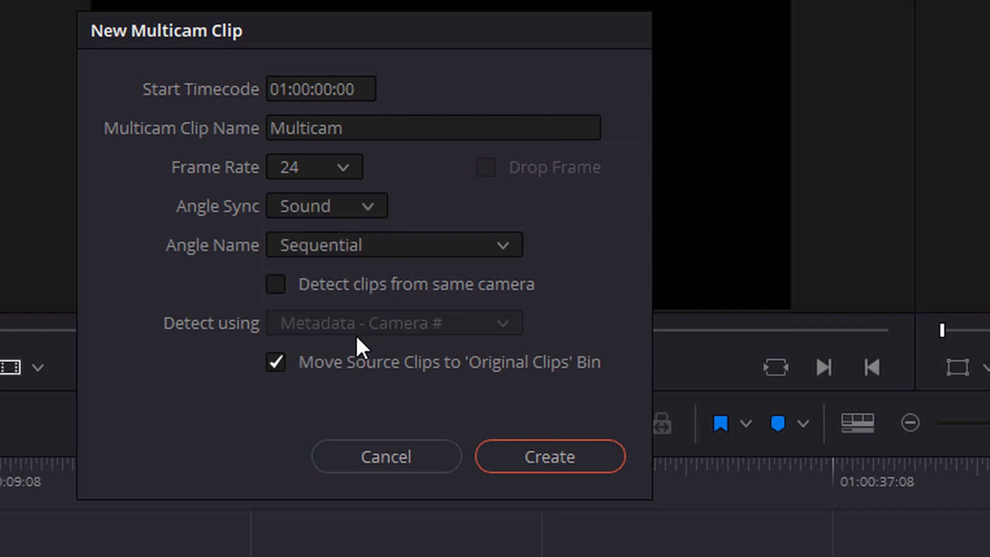
click(549, 456)
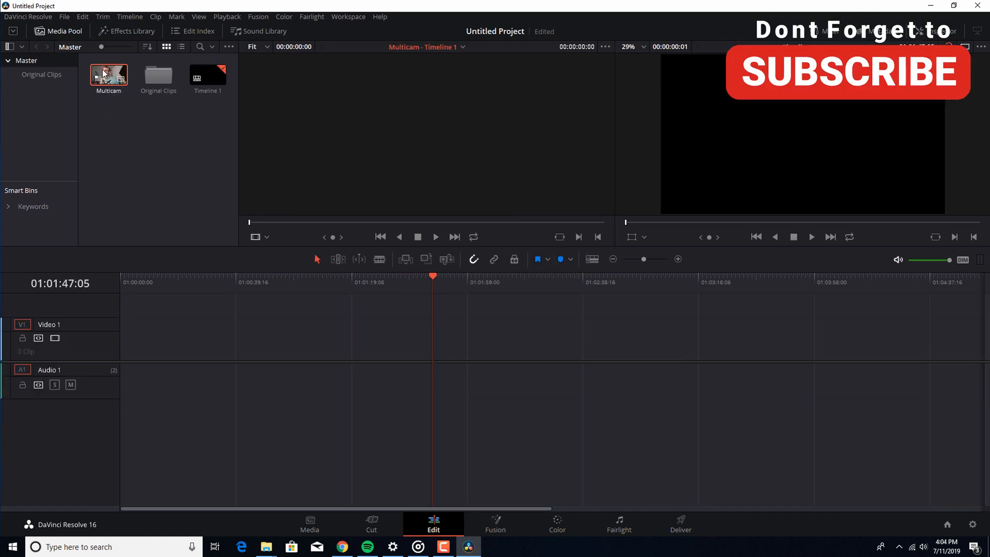
mouse_move(167, 81)
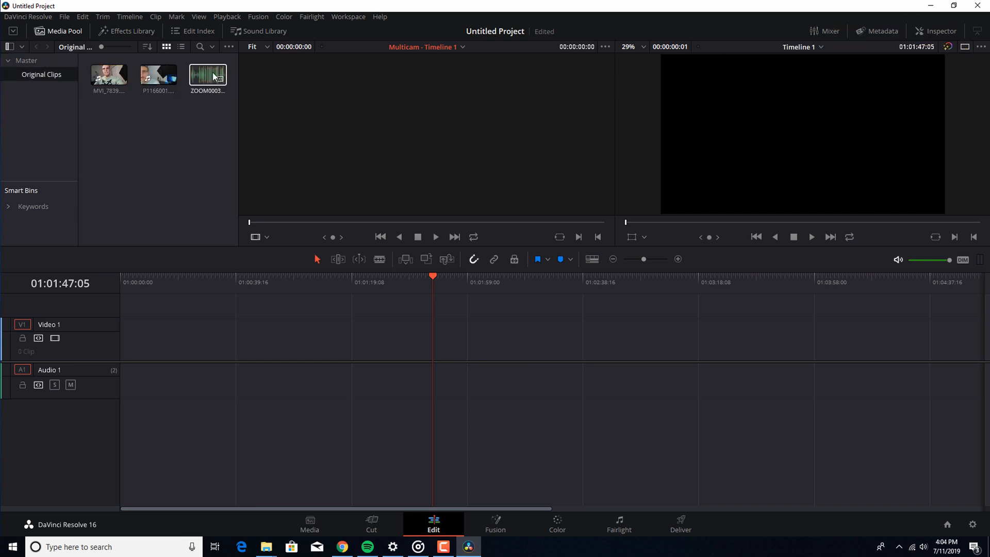
Step: Return to the Master bin and place the Multicam clip on Timeline 1
click(36, 47)
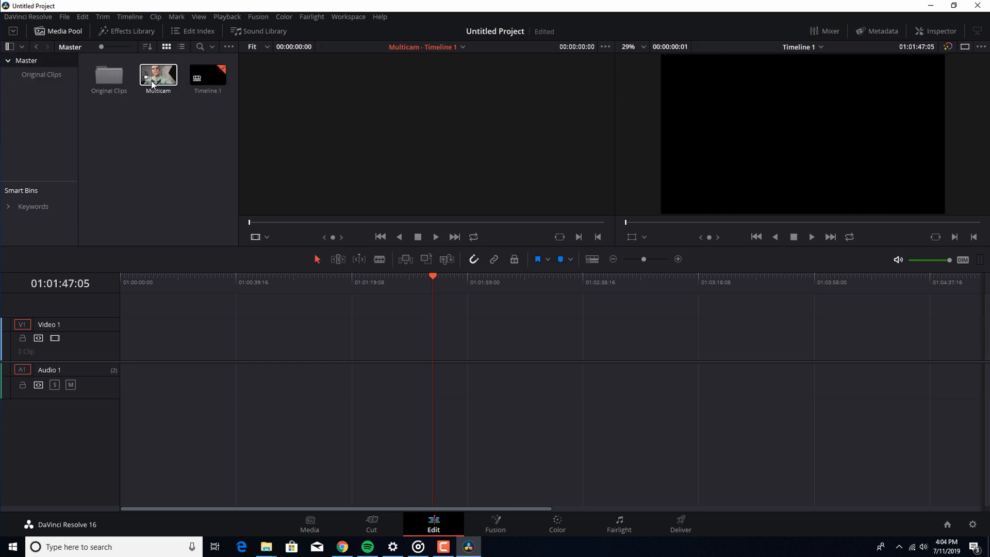
mouse_move(124, 127)
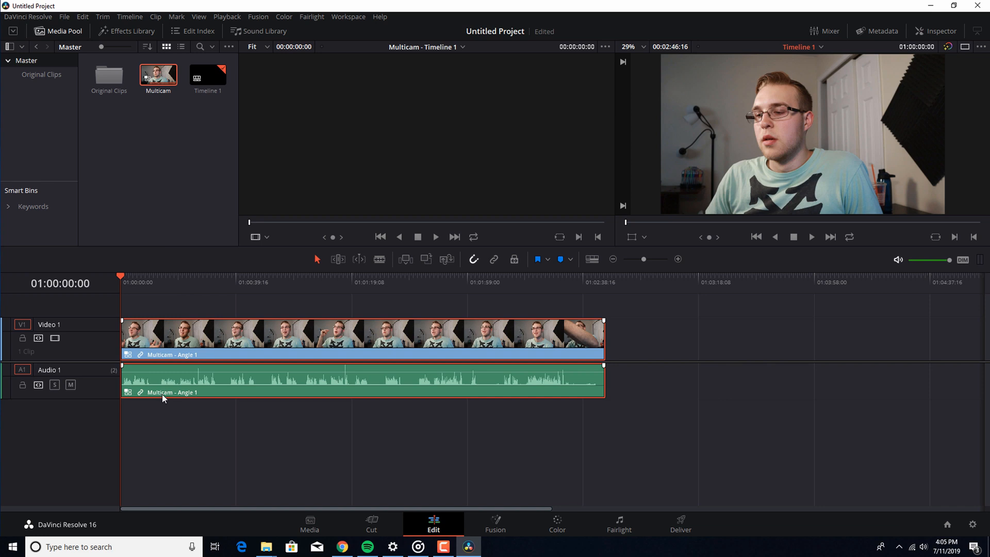
mouse_move(191, 390)
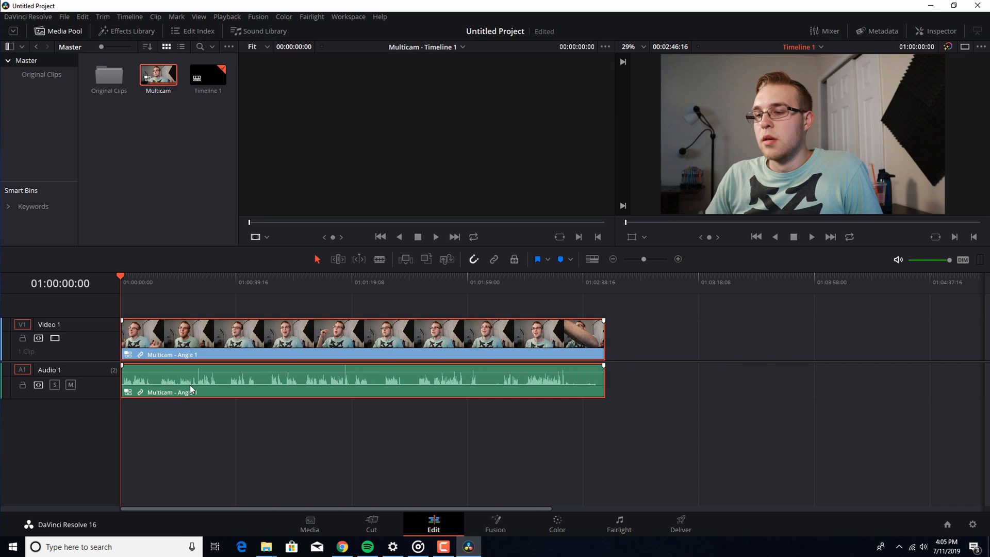
click(812, 237)
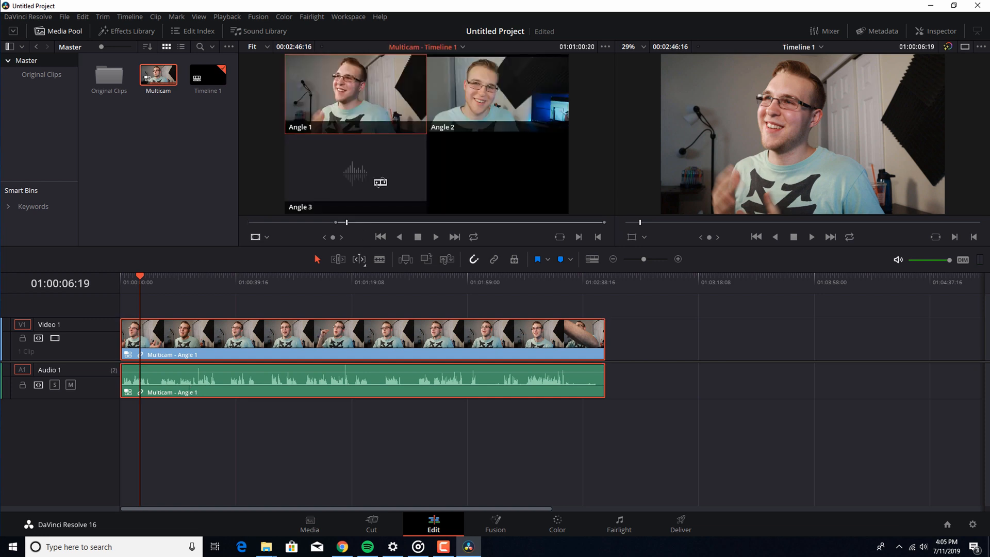
mouse_move(282, 237)
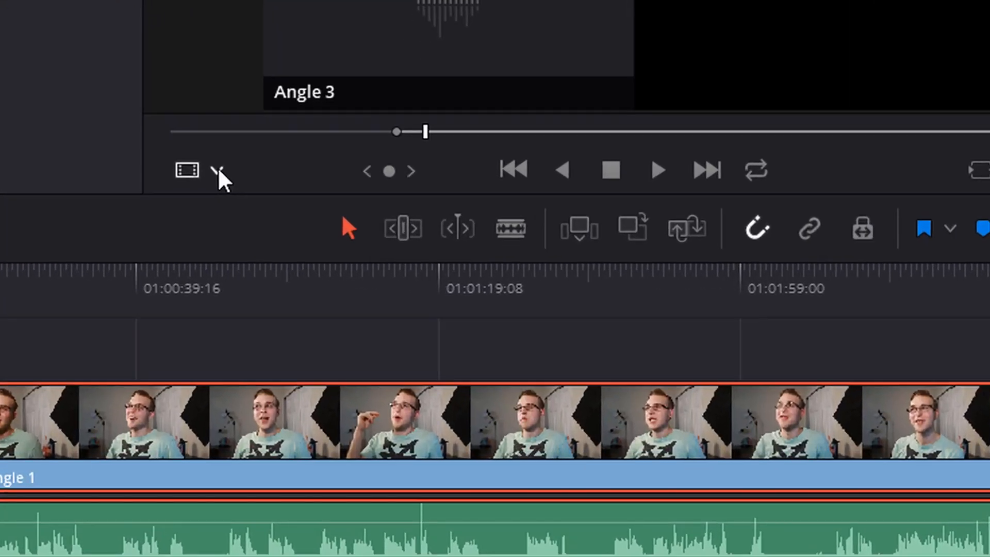
Step: Switch the source viewer to Multicam mode with video+audio switching and test a cut to Angle 2
click(217, 169)
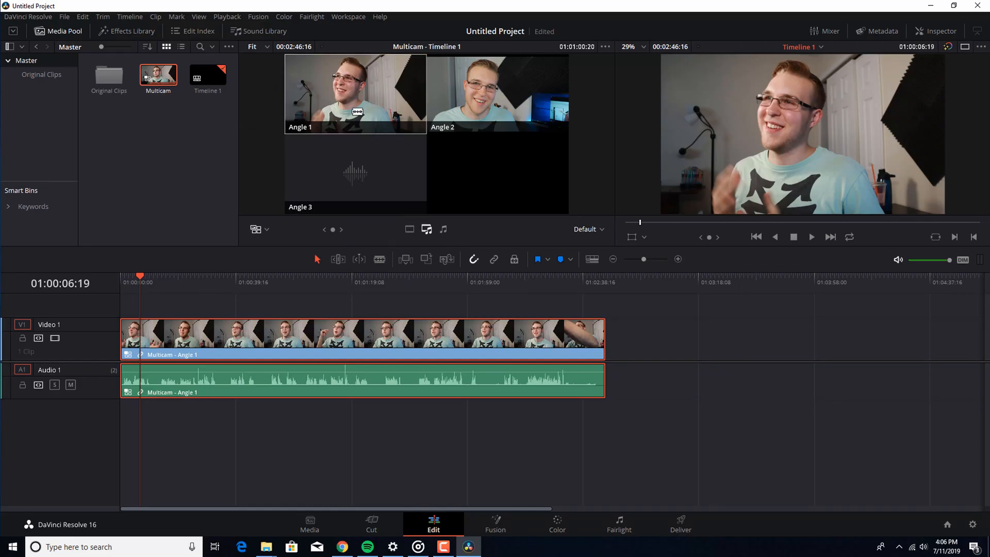
click(497, 95)
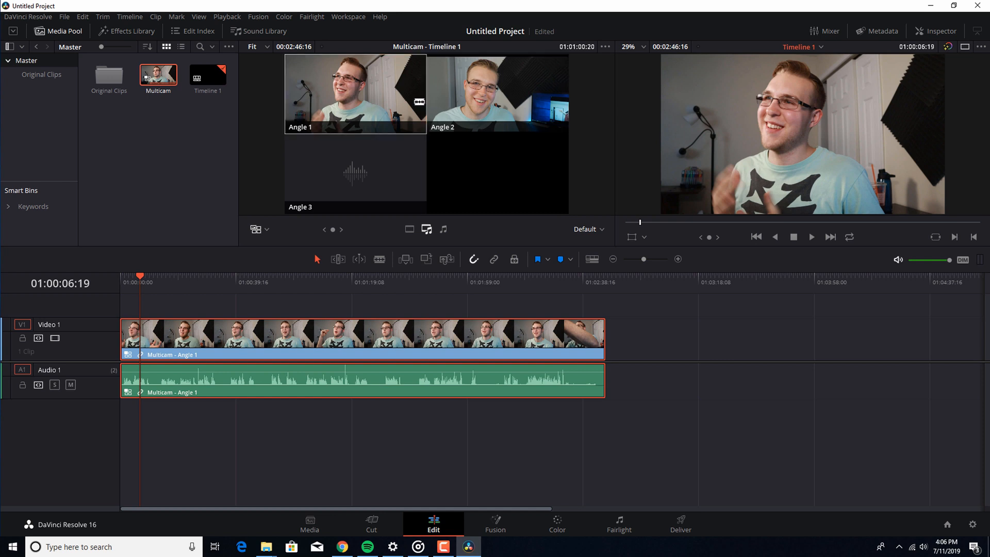
click(497, 94)
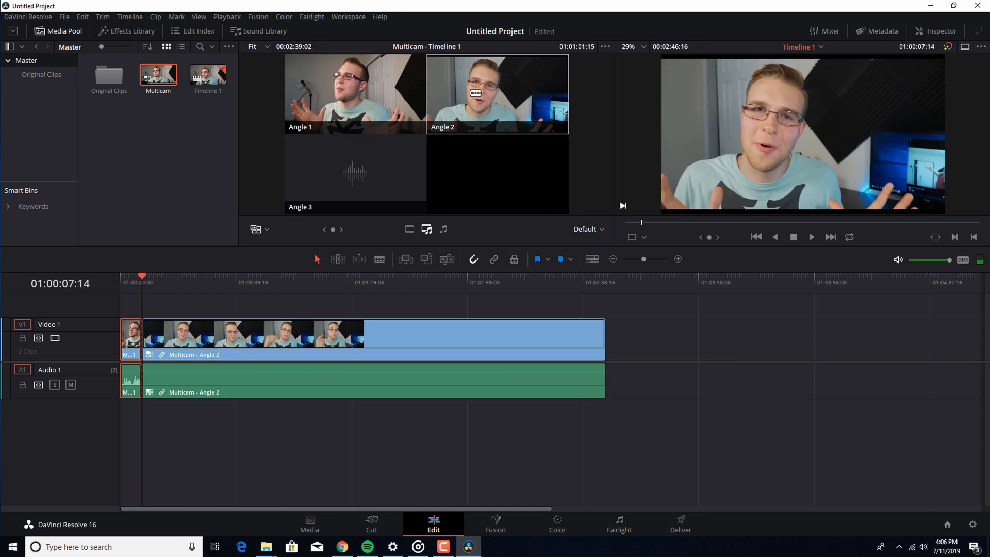
click(811, 237)
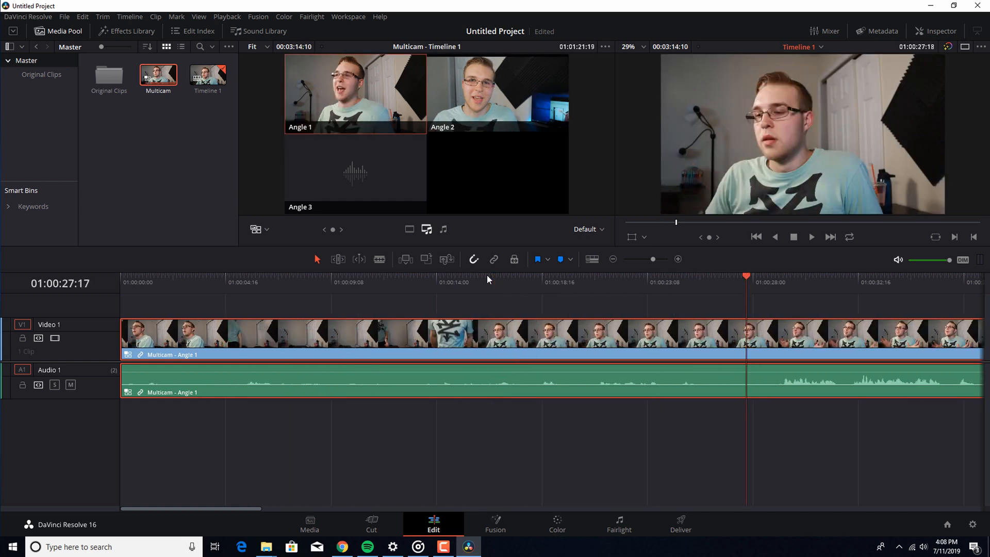
mouse_move(494, 259)
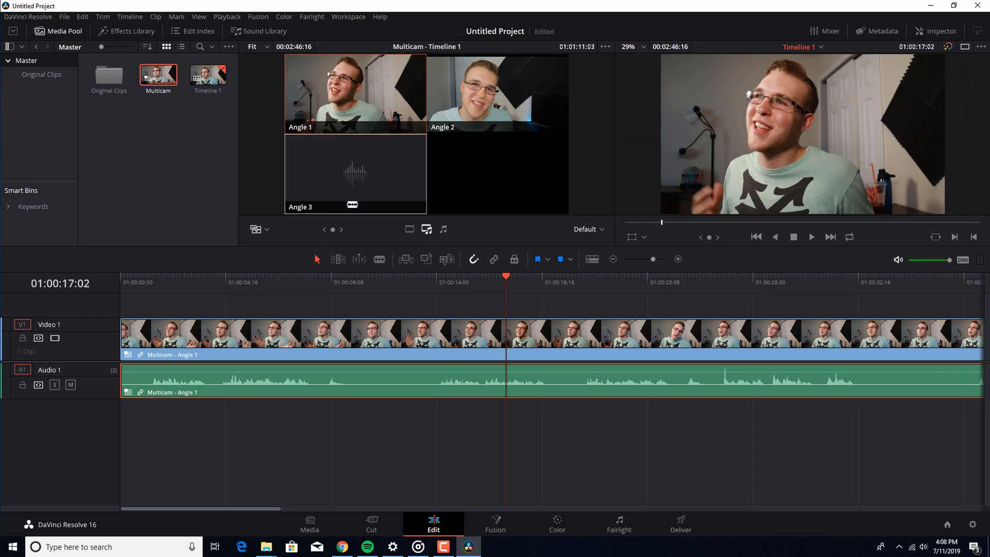
mouse_move(340, 180)
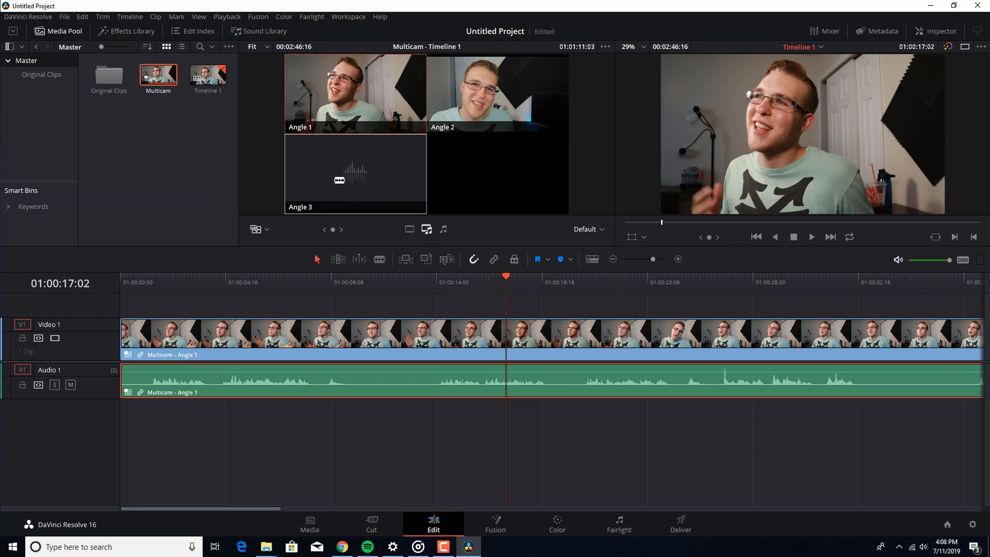
Step: Switch the timeline audio clip's multicam angle to Angle 3, the ZOOM recording
click(355, 174)
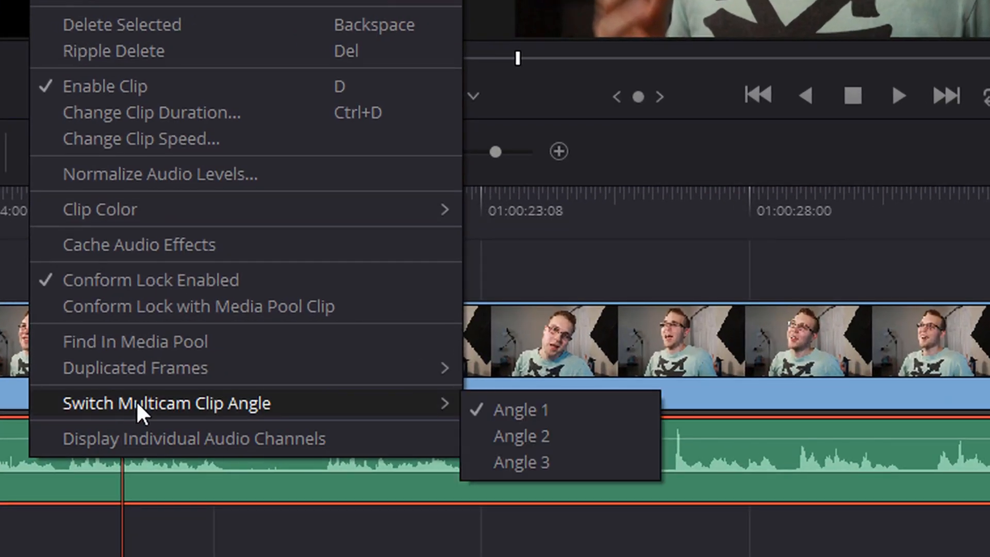
mouse_move(521, 462)
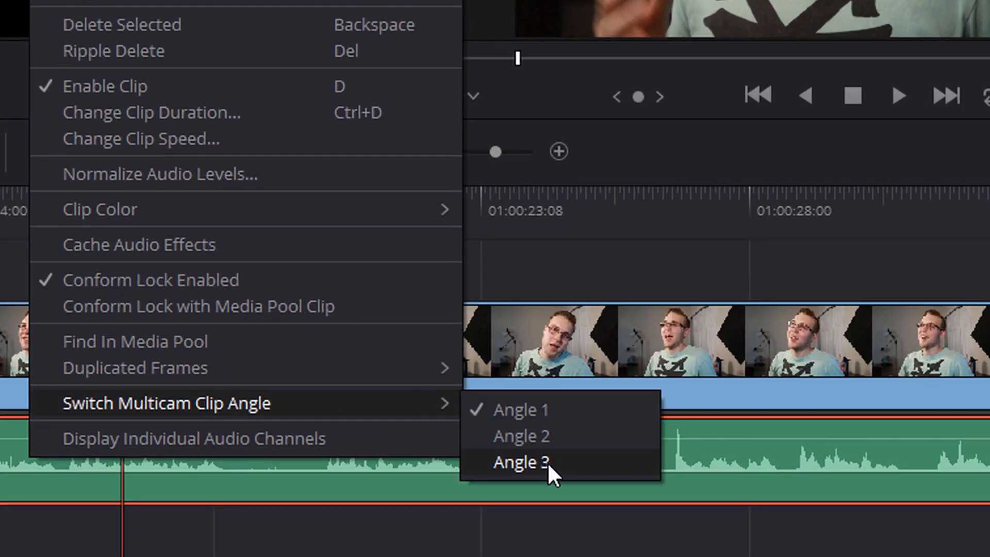
click(520, 462)
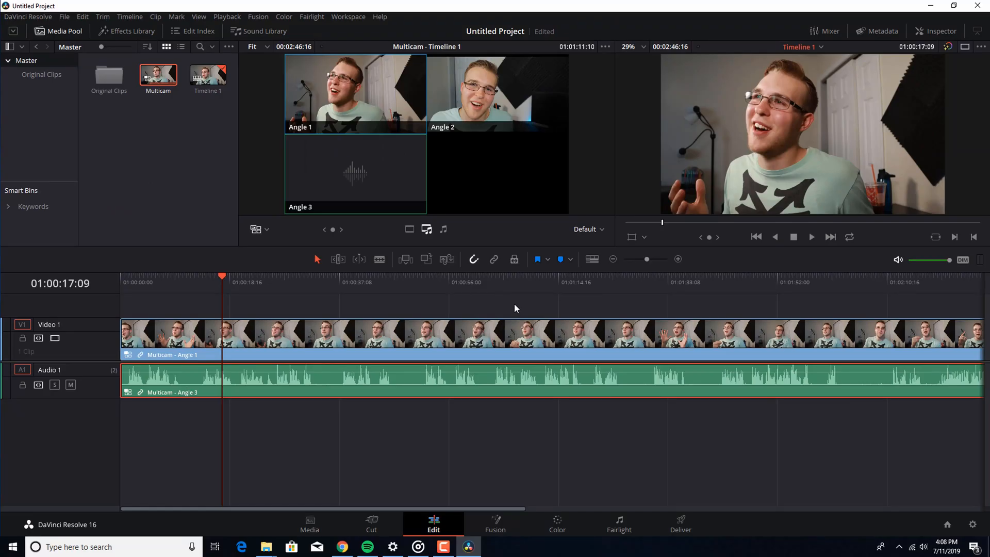
Step: Make a video-only cut to Angle 2 during playback, then undo back to the single Angle 1 clip
click(497, 93)
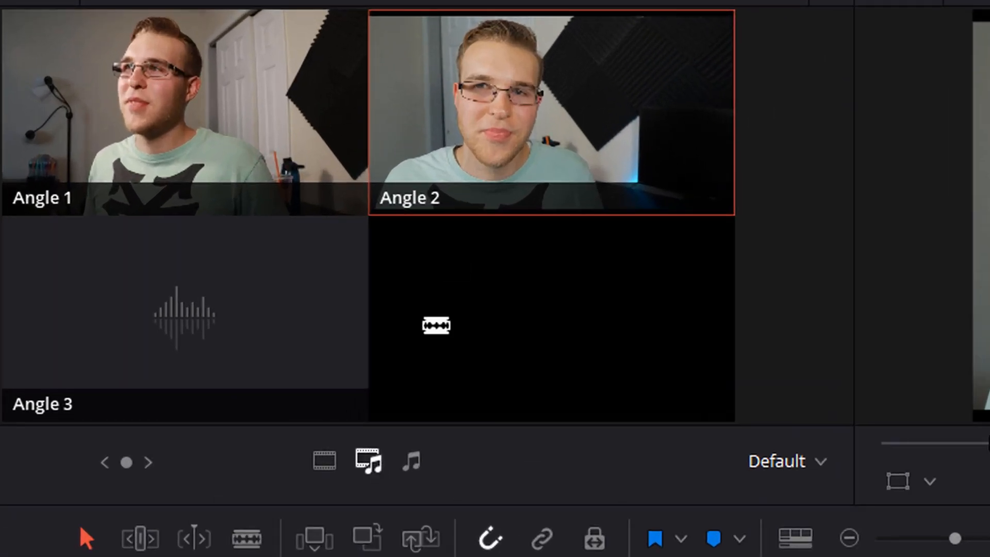
mouse_move(464, 228)
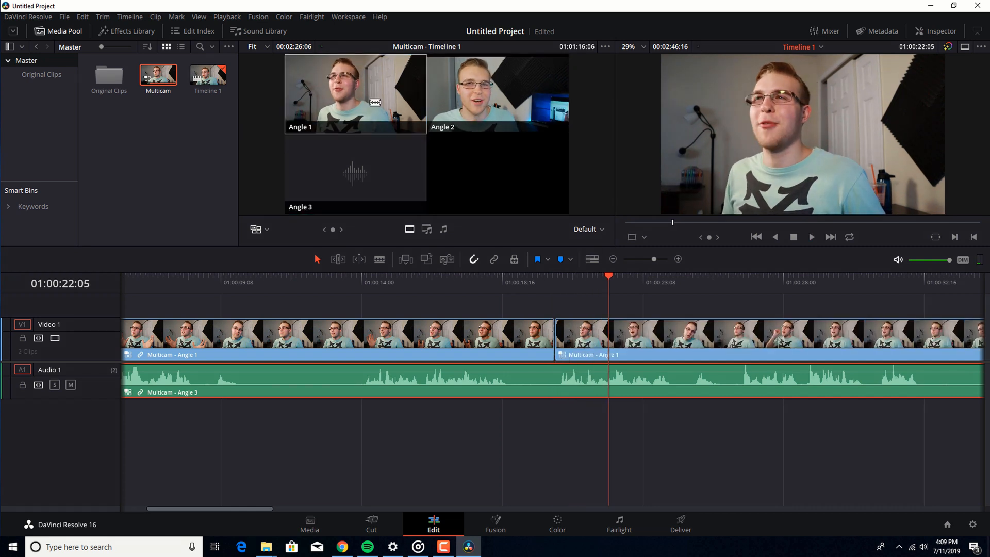
click(498, 93)
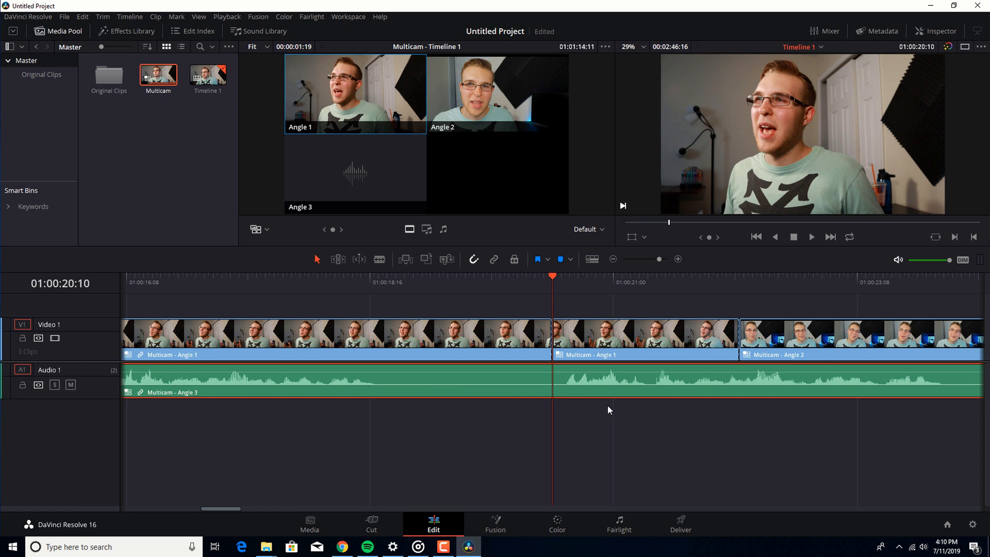
click(564, 329)
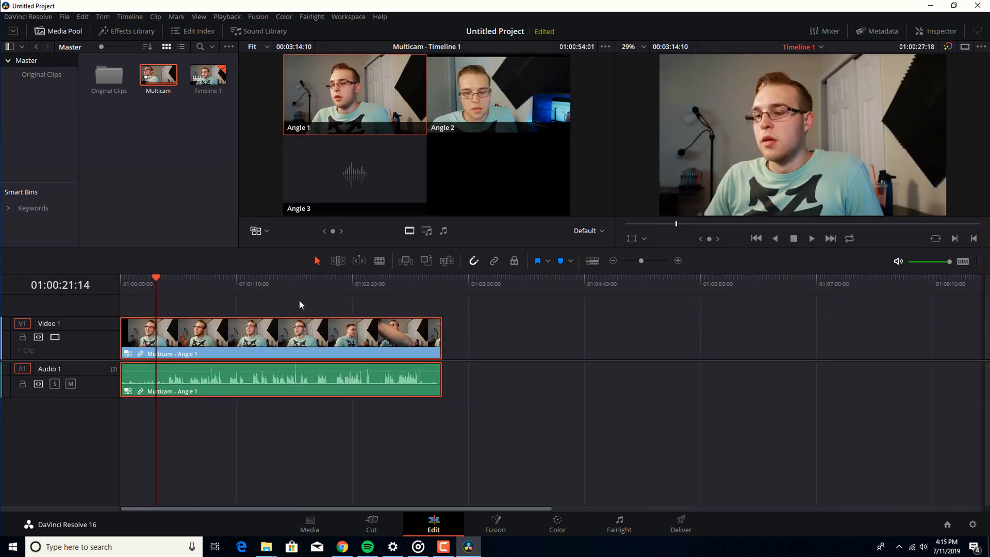
Step: Open the Multicam clip in the timeline and select its Angle 1 audio clip
right_click(297, 331)
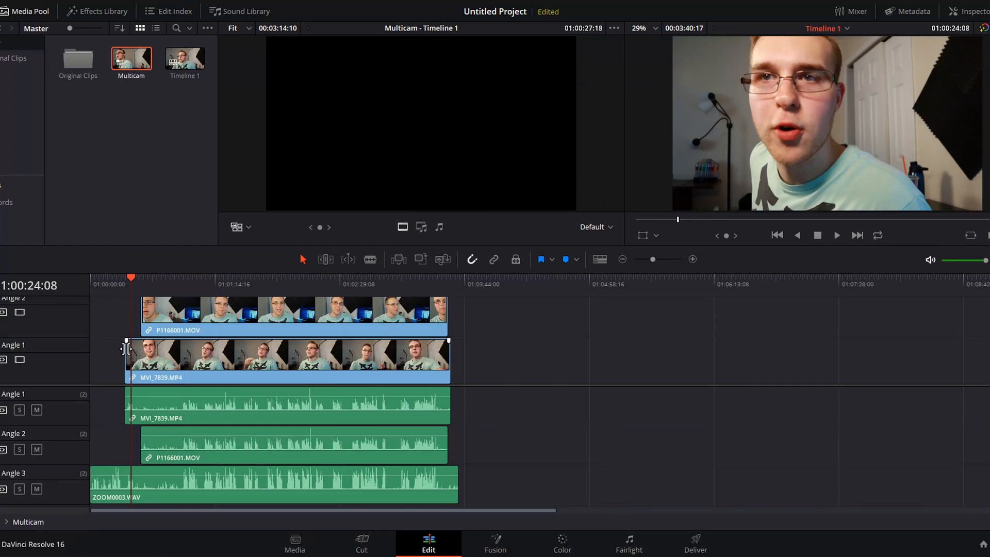
click(285, 360)
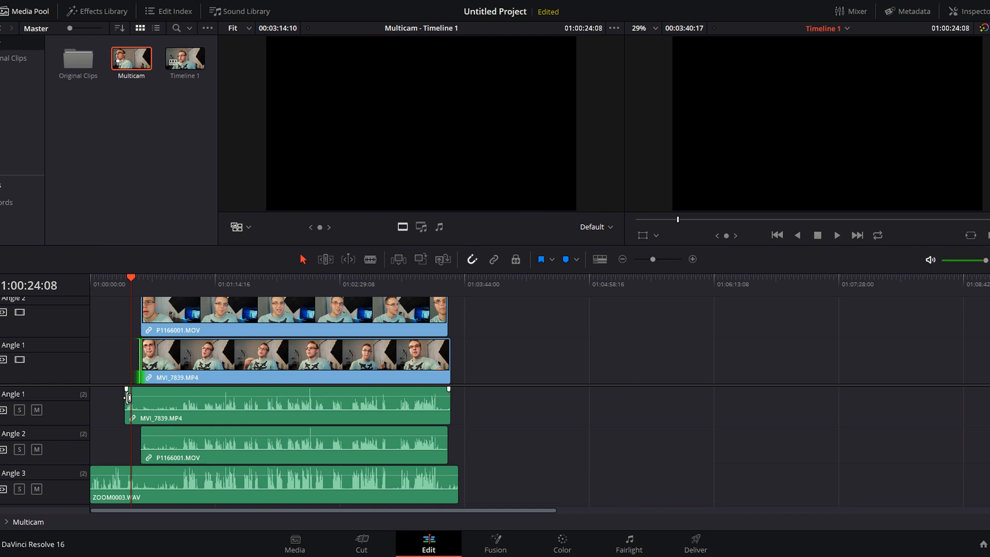